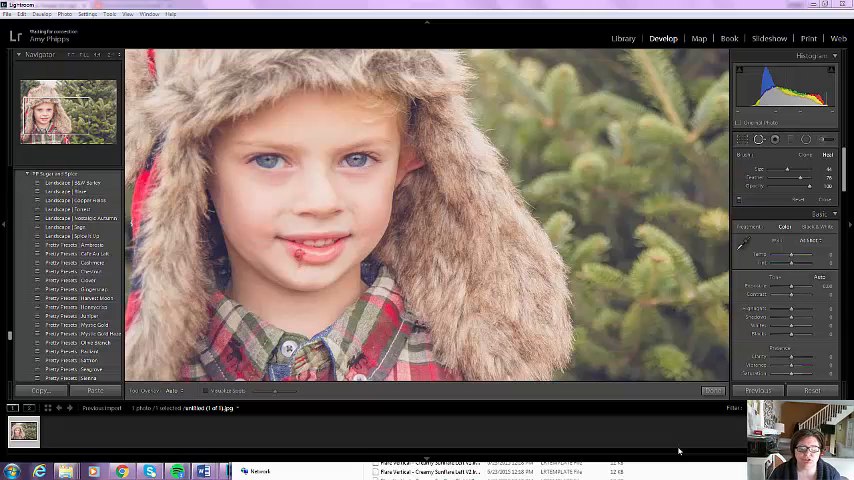
mouse_move(452, 357)
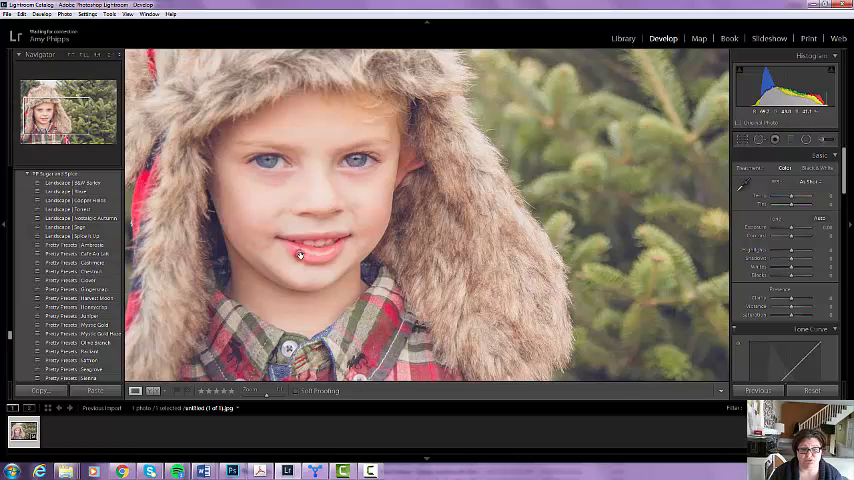
mouse_move(293, 252)
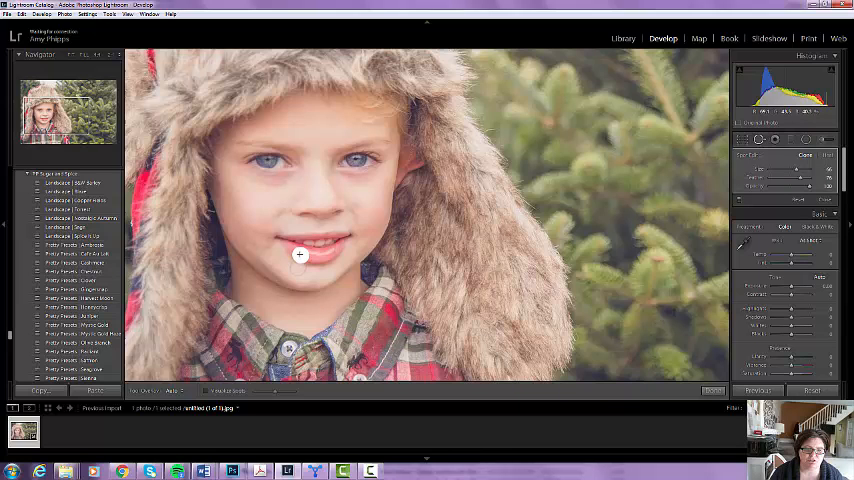
Paint a Spot Removal stroke over the red mark on the boy's lower lip.
left_click_drag(300, 255, 267, 231)
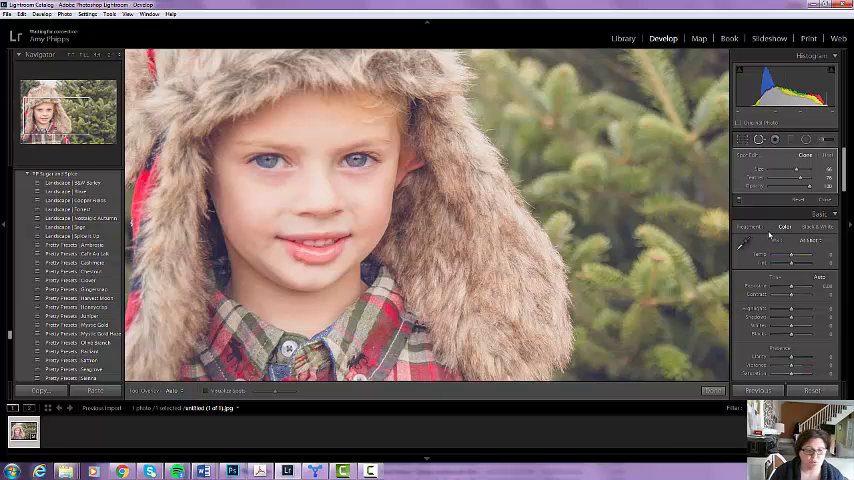
left_click(300, 254)
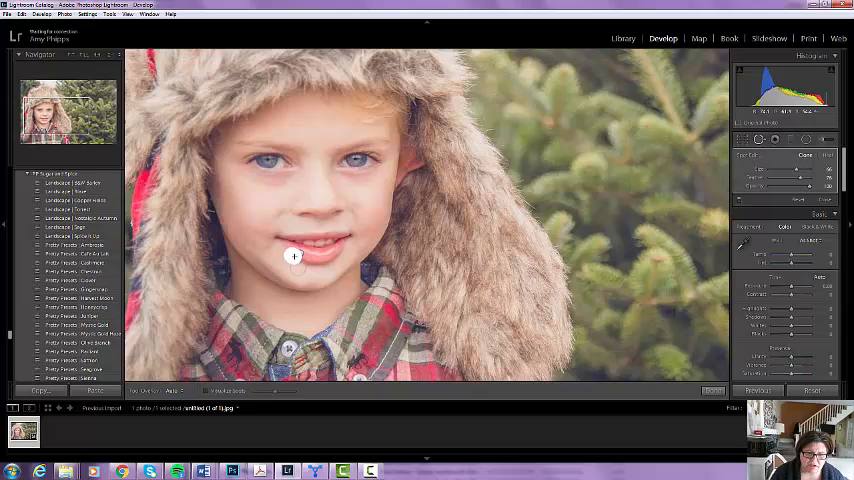
Paint a second Clone-mode repair stroke across the leftover lower-lip blemish.
left_click_drag(294, 256, 163, 278)
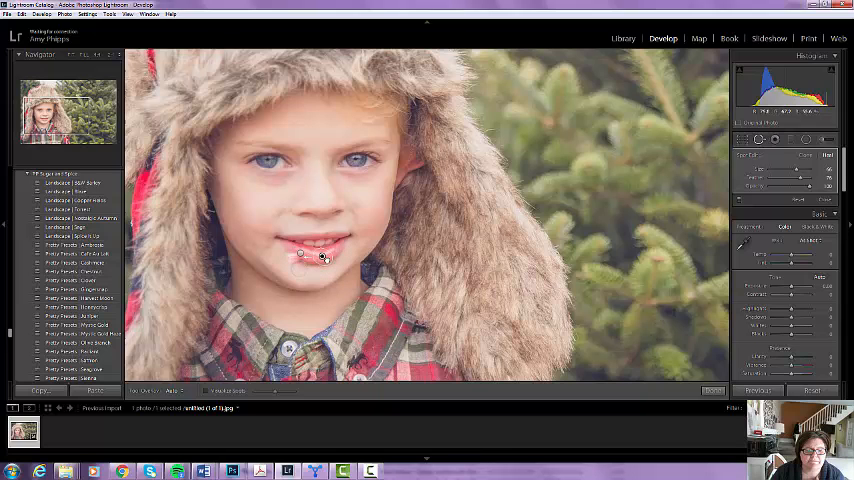
Open the context options for the lower-lip repair spot.
right_click(302, 256)
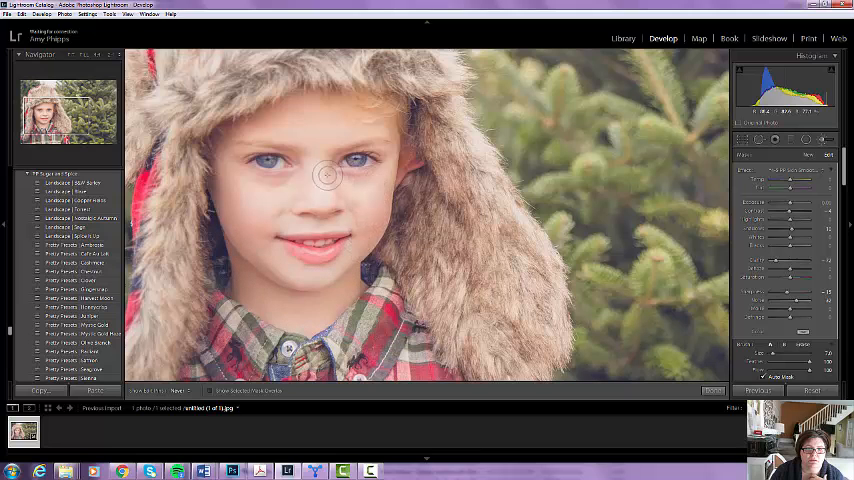
mouse_move(364, 131)
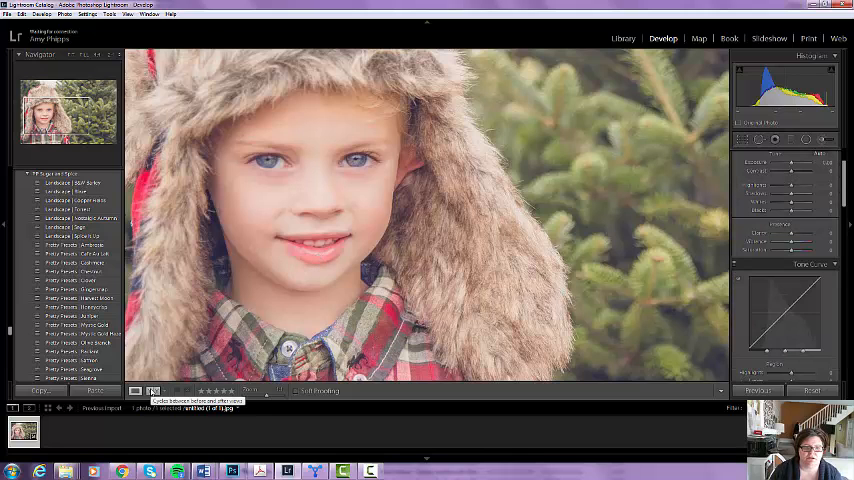
Show the Before/After left-right view of the original and retouched portrait.
left_click(153, 390)
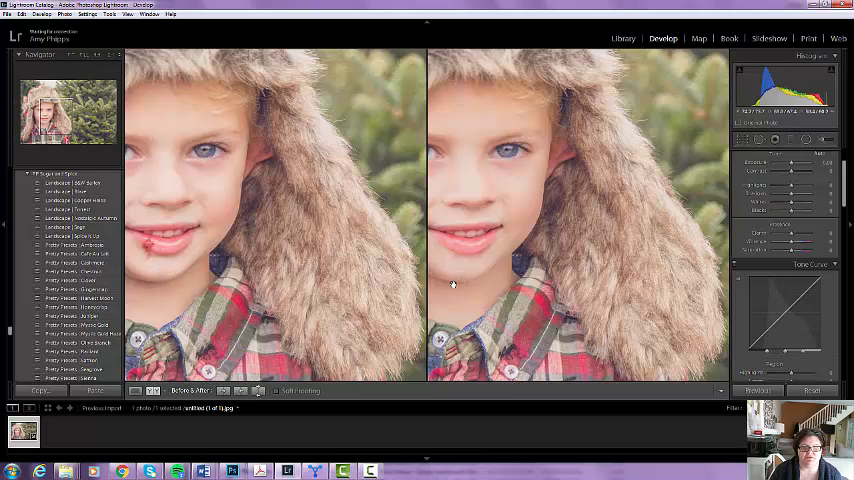
mouse_move(265, 355)
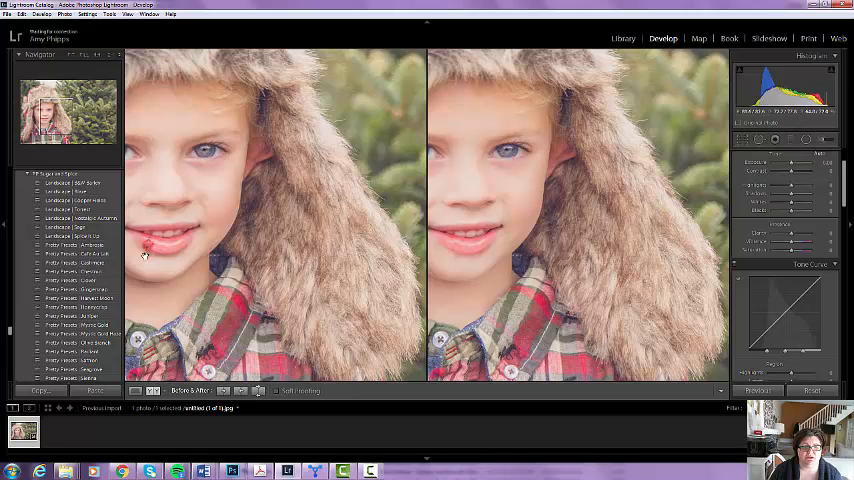
mouse_move(270, 287)
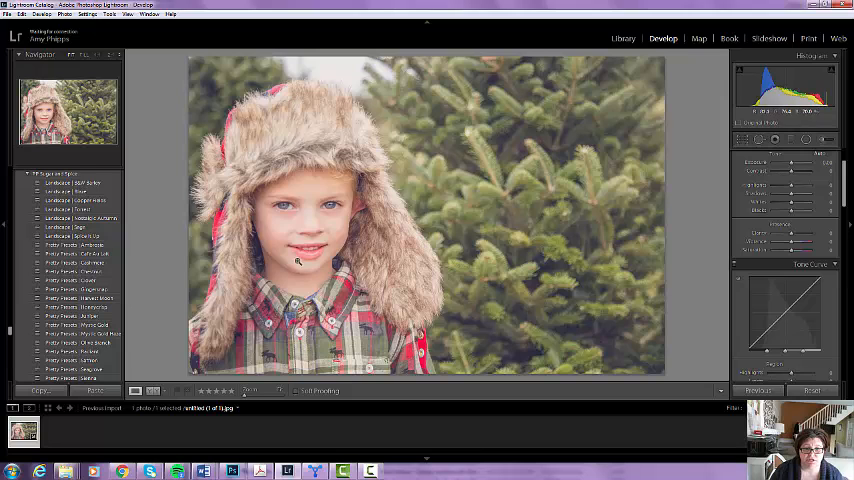
mouse_move(308, 263)
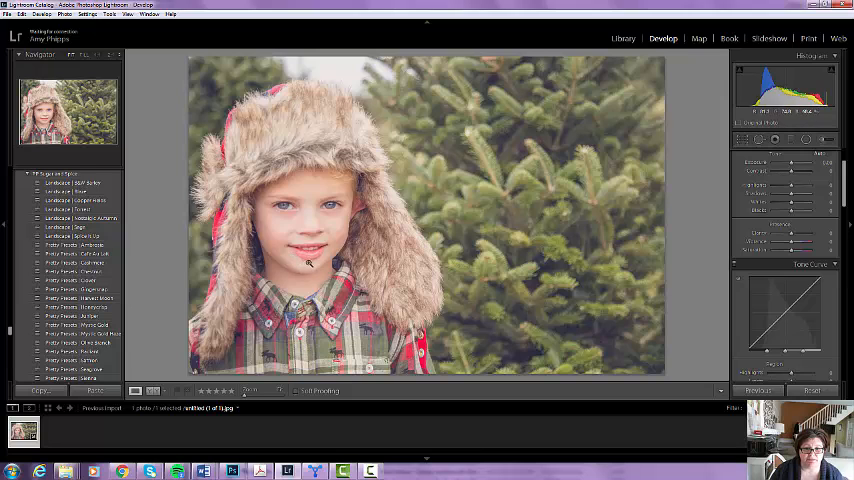